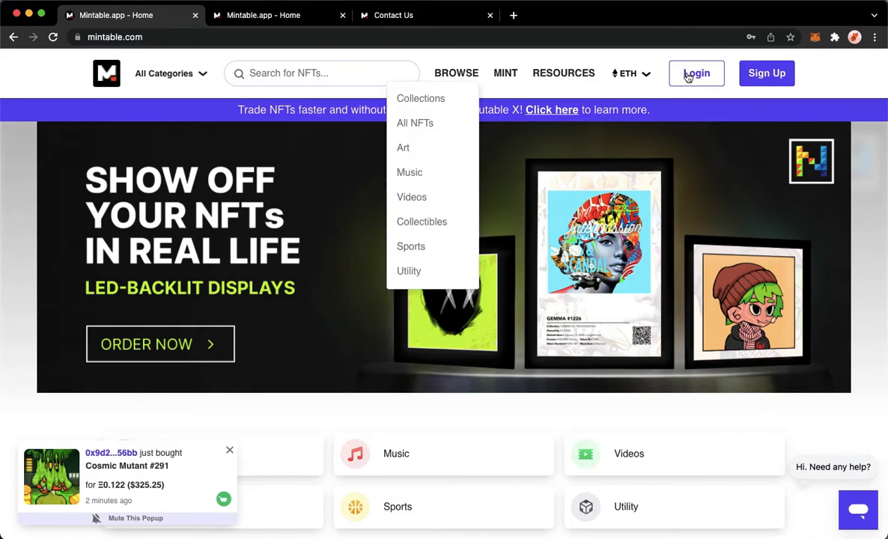
Step: Open Mintable's Welcome Back sign-in form, then select the browser address bar
{"action": "left_click", "coordinate": [696, 72]}
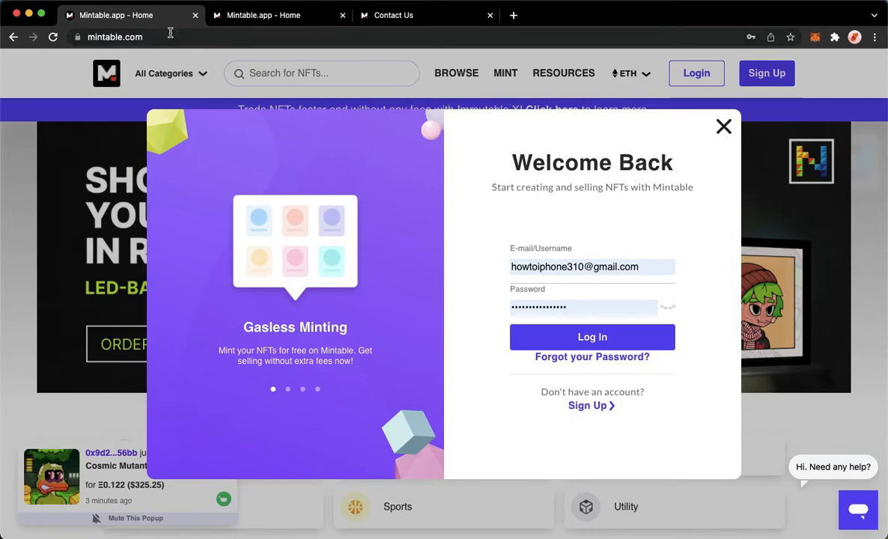
{"action": "left_click", "coordinate": [114, 36]}
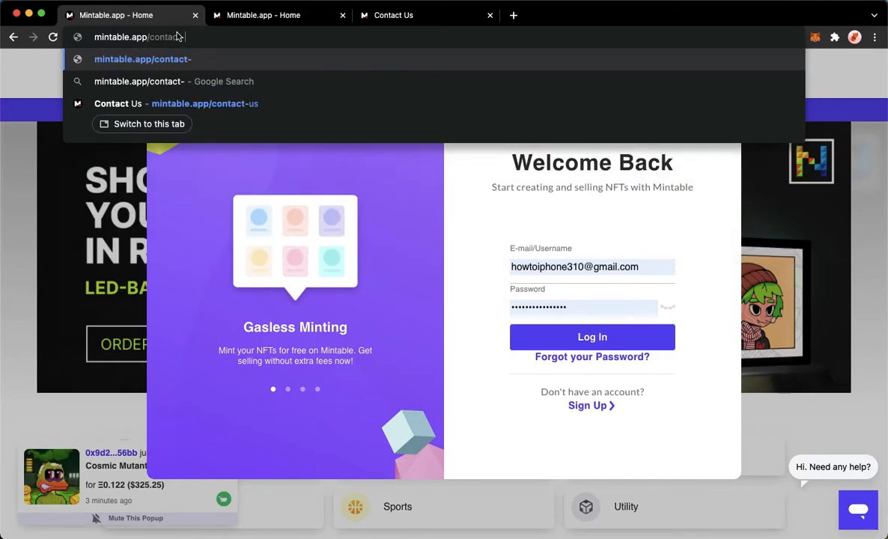
Step: Enter mintable.app/contact-us to load the Contact Us page
{"action": "type", "text": "us"}
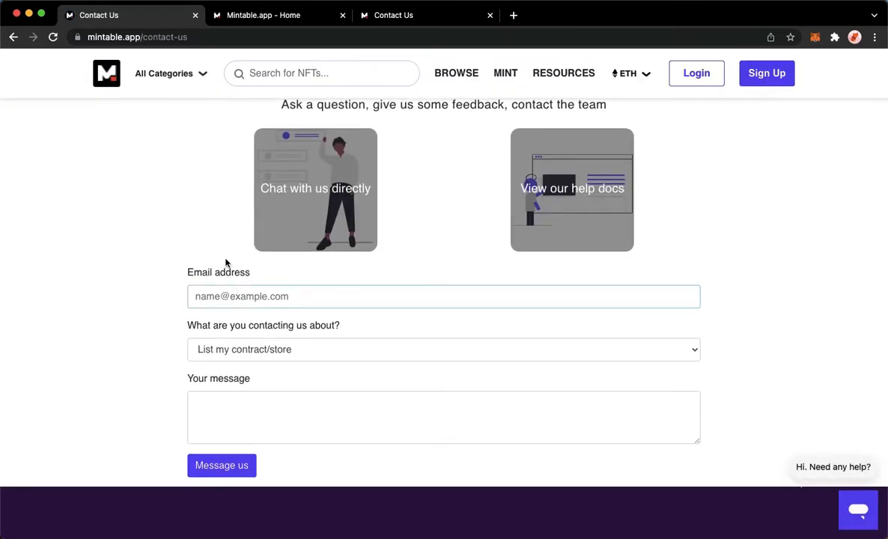
Step: Pick Technical Support as the topic and type 'I want to delete or disable my account permanently'
{"action": "left_click", "coordinate": [443, 349]}
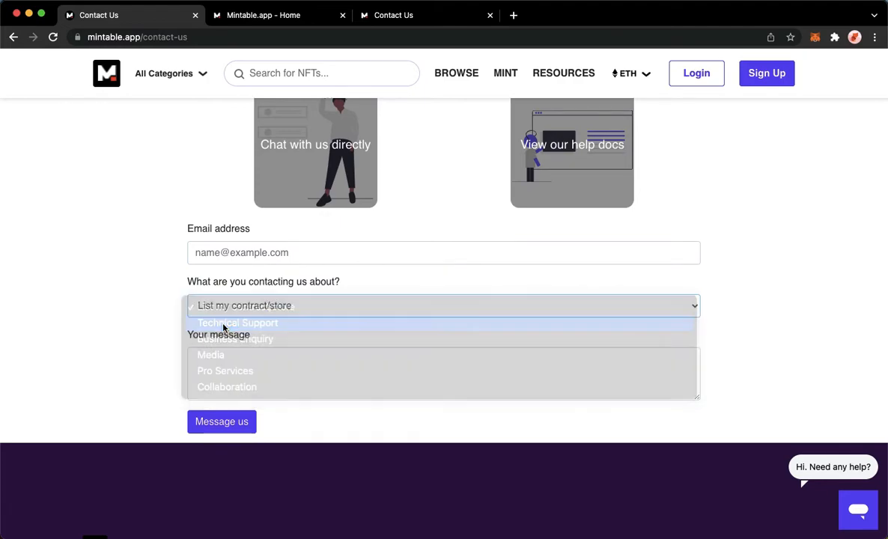
{"action": "left_click", "coordinate": [237, 323]}
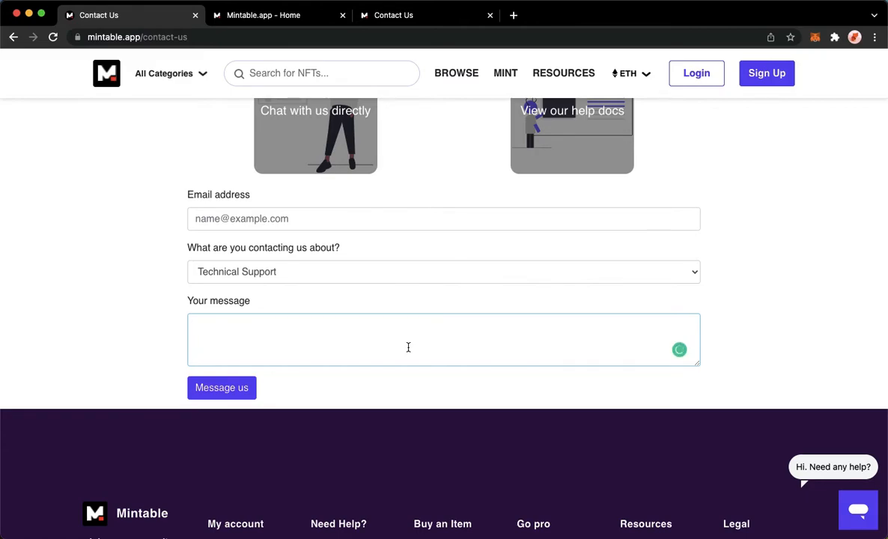
{"action": "type", "text": "I want to d"}
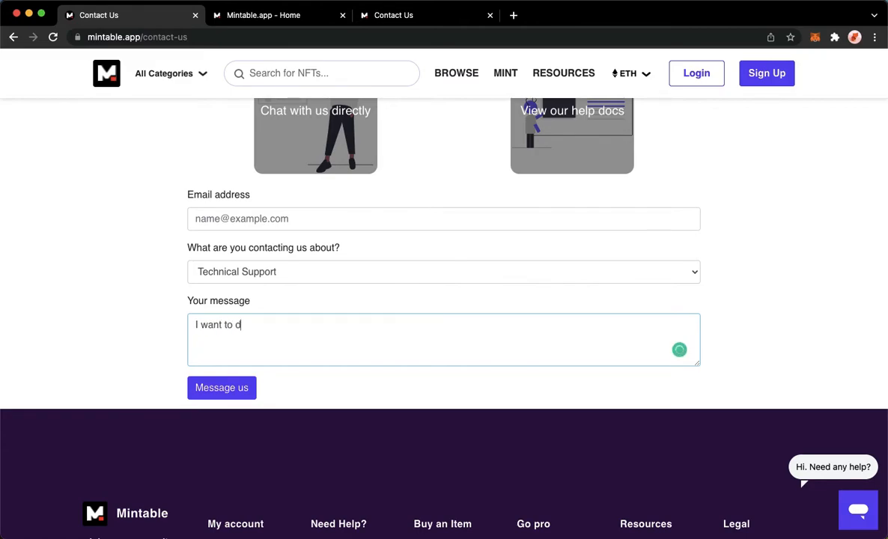
{"action": "type", "text": "elete or"}
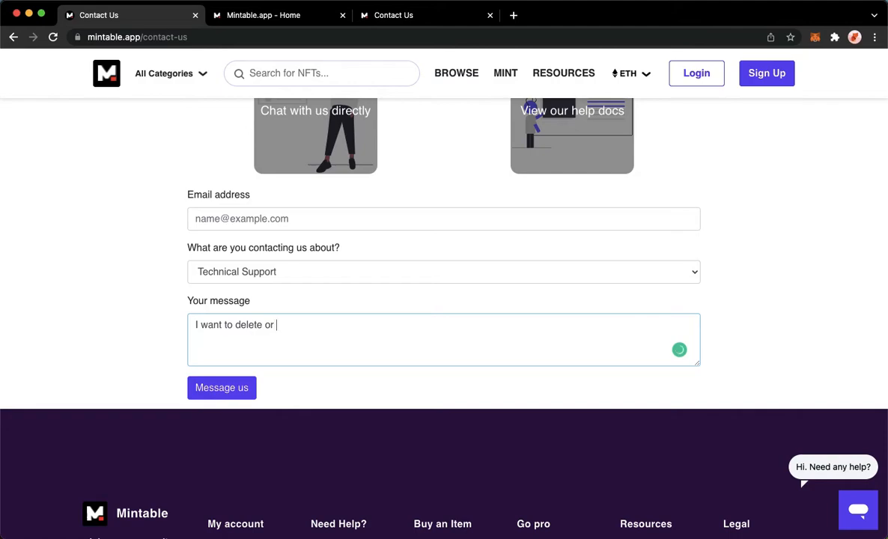
{"action": "type", "text": "disable my"}
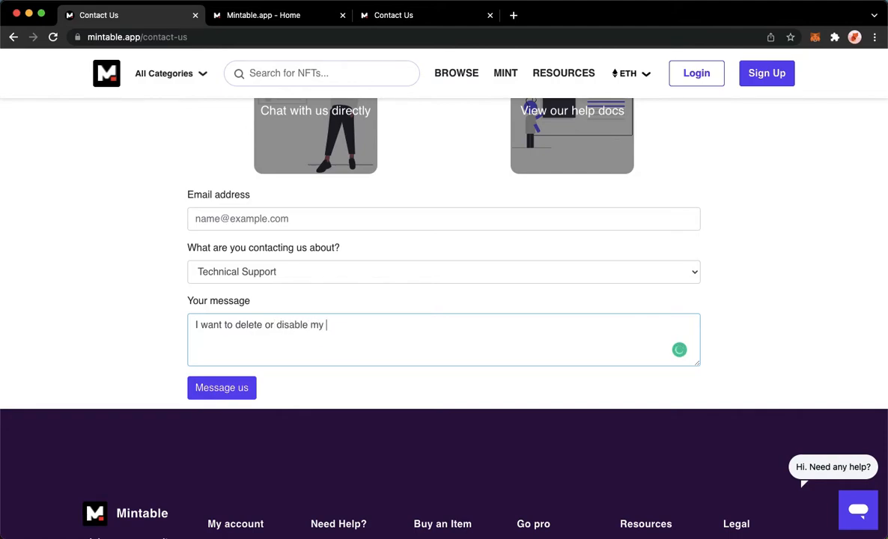
{"action": "type", "text": "account permanently."}
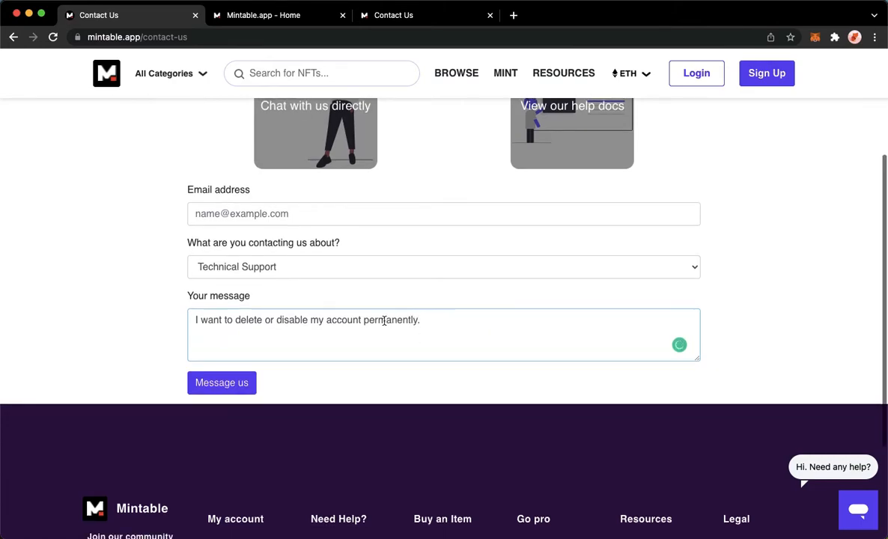
{"action": "scroll", "scroll_direction": "down", "scroll_amount": 3}
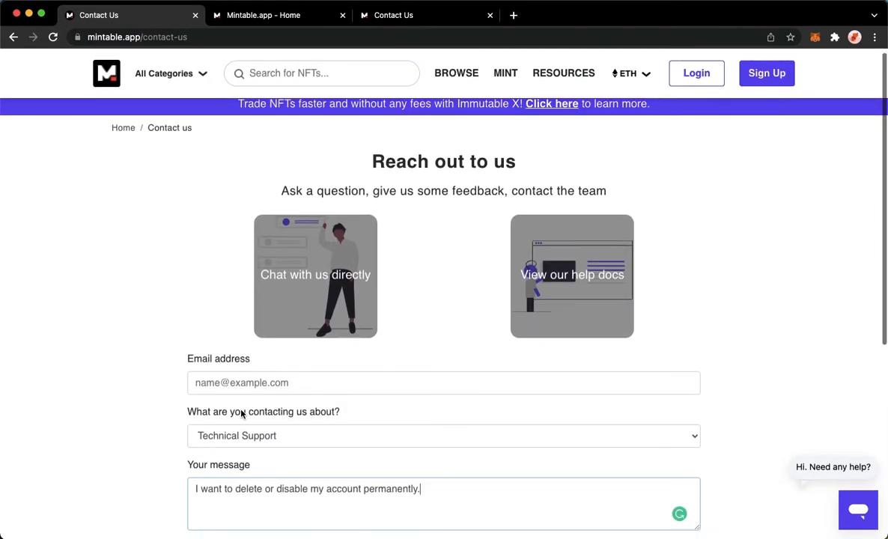
{"action": "scroll", "scroll_direction": "down", "scroll_amount": 3}
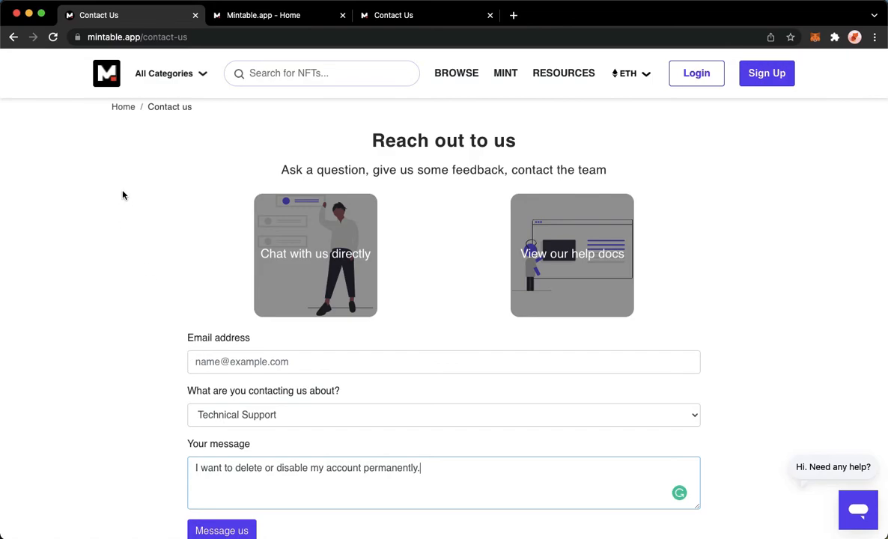
{"action": "mouse_move", "coordinate": [91, 279]}
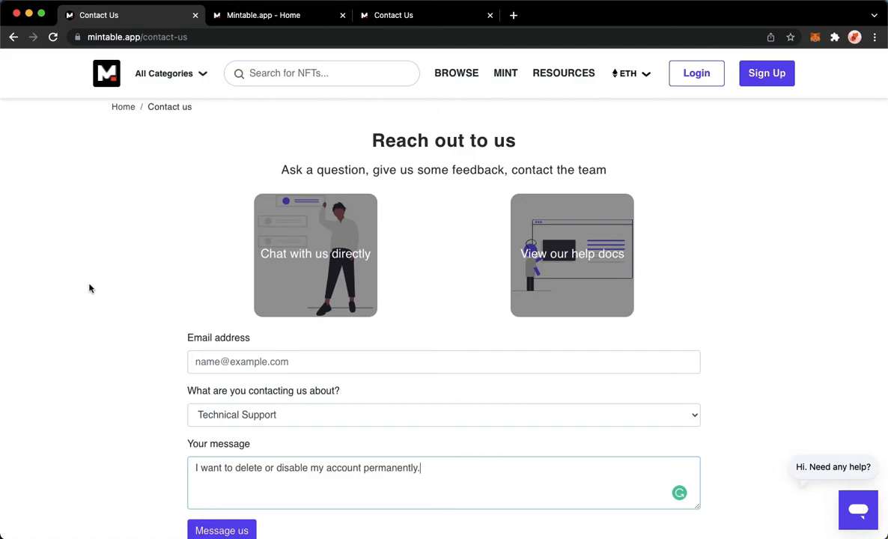
{"action": "mouse_move", "coordinate": [335, 170]}
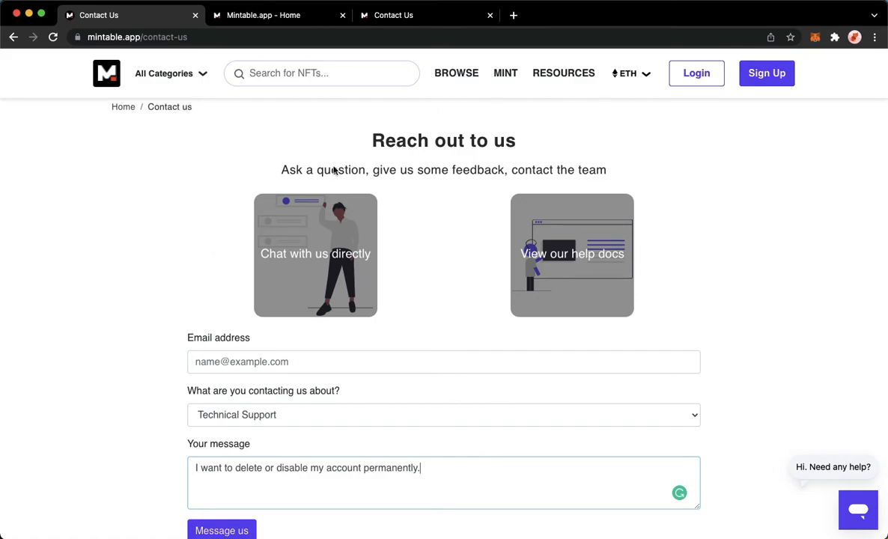